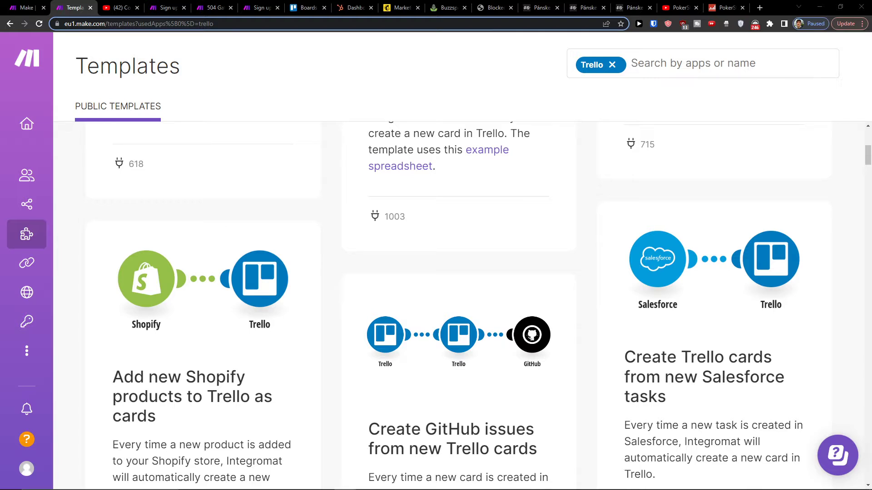
Open the make.com registration link from the YouTube video description and browse the sign-up form.
click(117, 7)
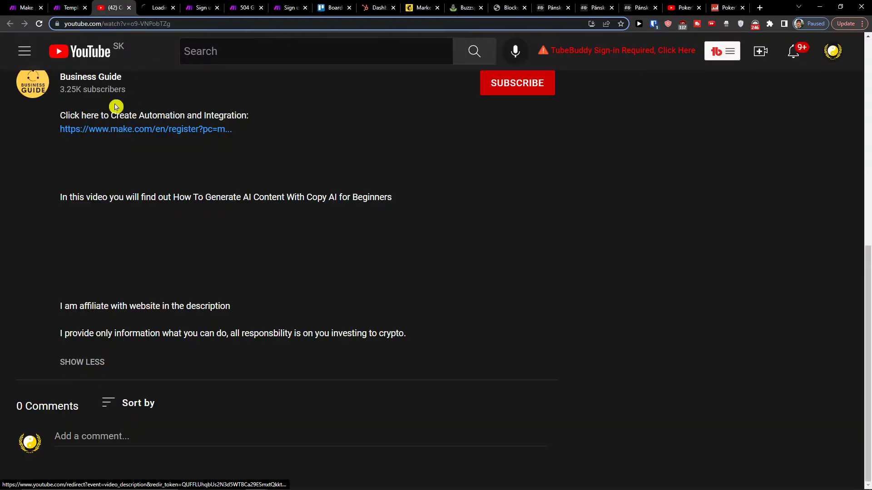
click(146, 129)
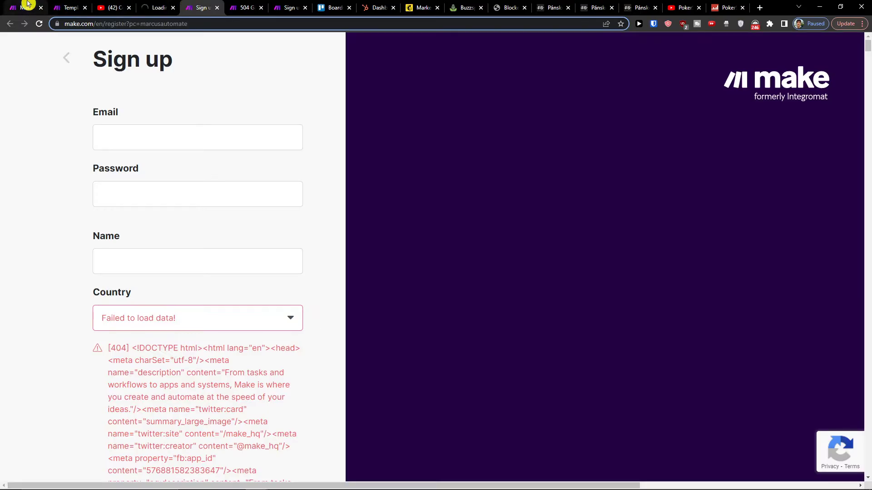
scroll(down, 3)
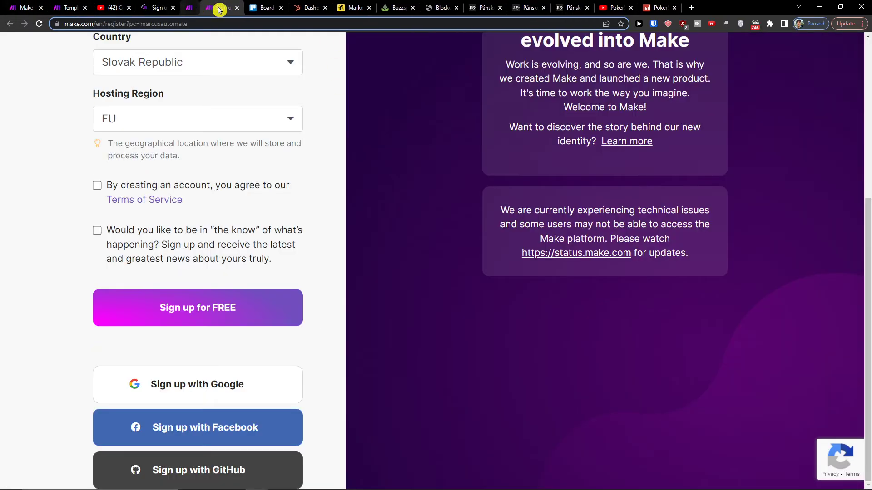
scroll(up, 3)
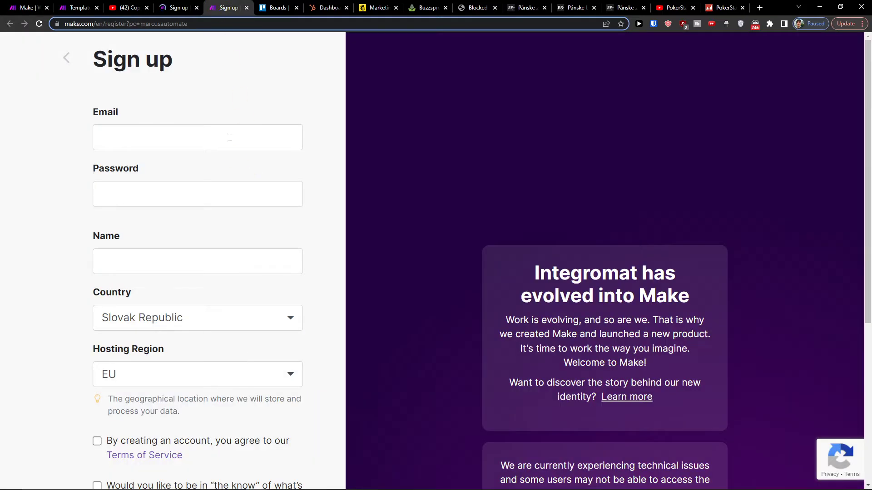
scroll(down, 3)
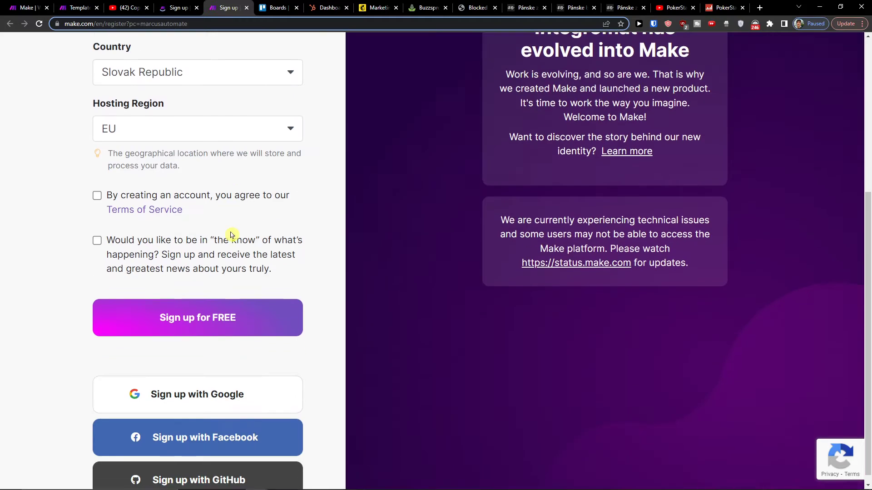
scroll(down, 3)
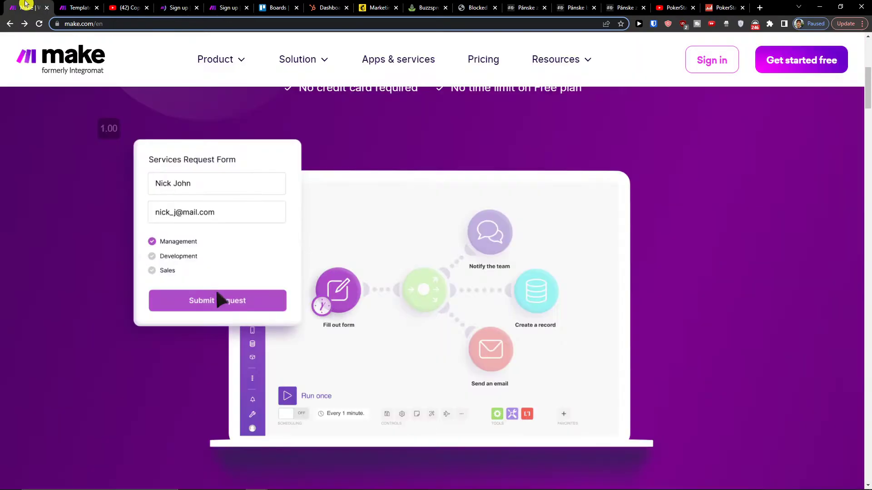
Delete the Trello–Microsoft Teams scenario, then create a new scenario and search 'trel'.
click(217, 300)
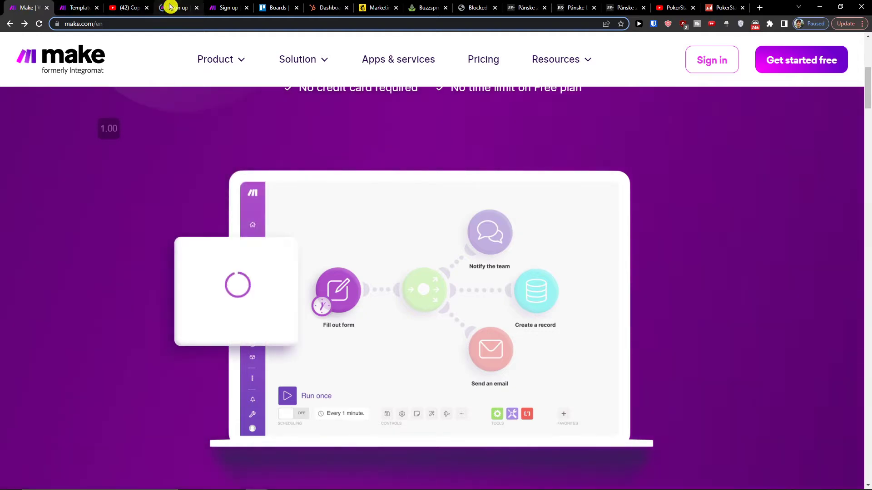
click(78, 7)
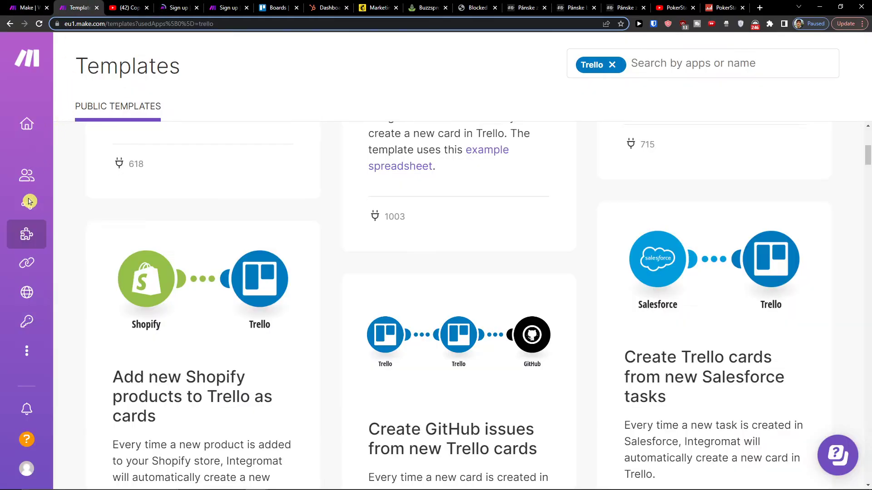
click(27, 201)
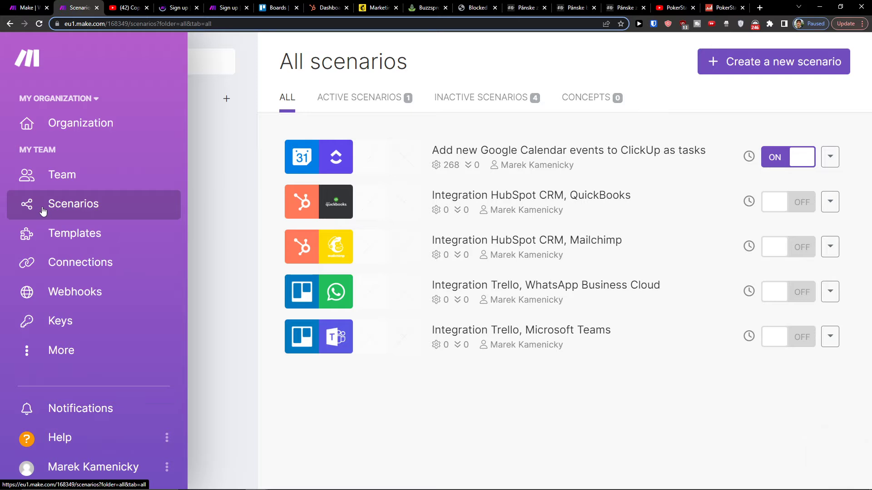
mouse_move(195, 217)
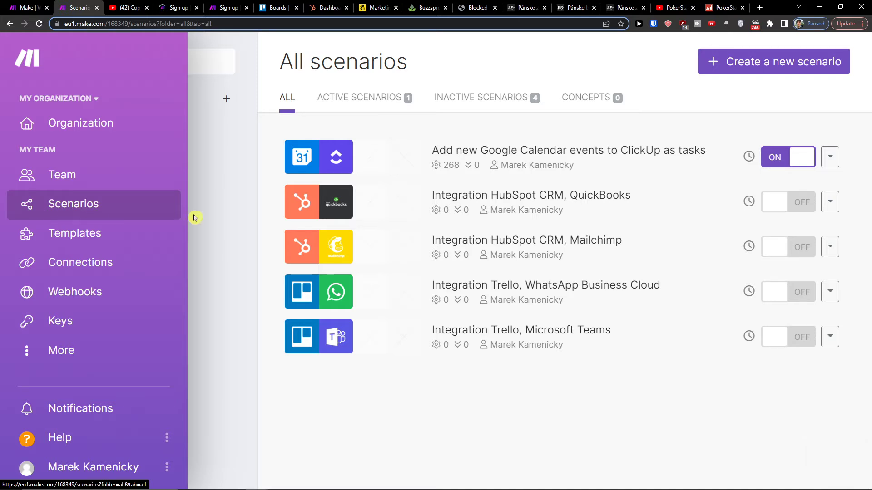
click(832, 201)
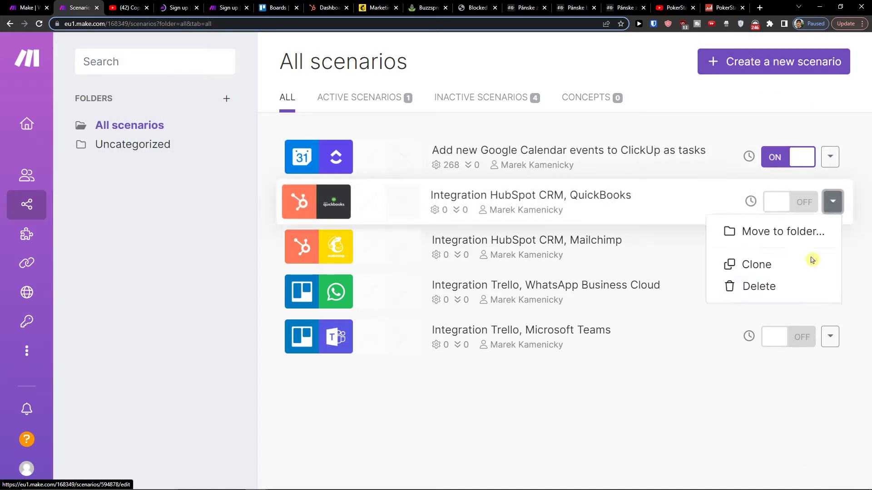
click(758, 285)
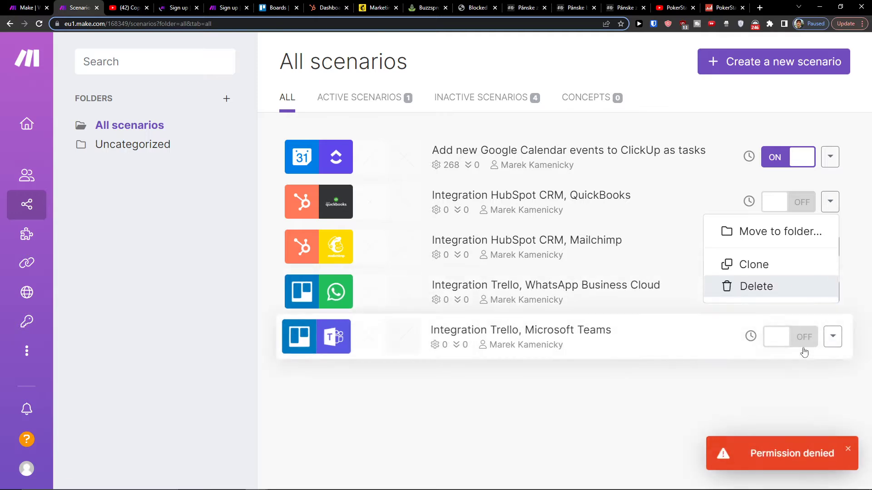
click(756, 286)
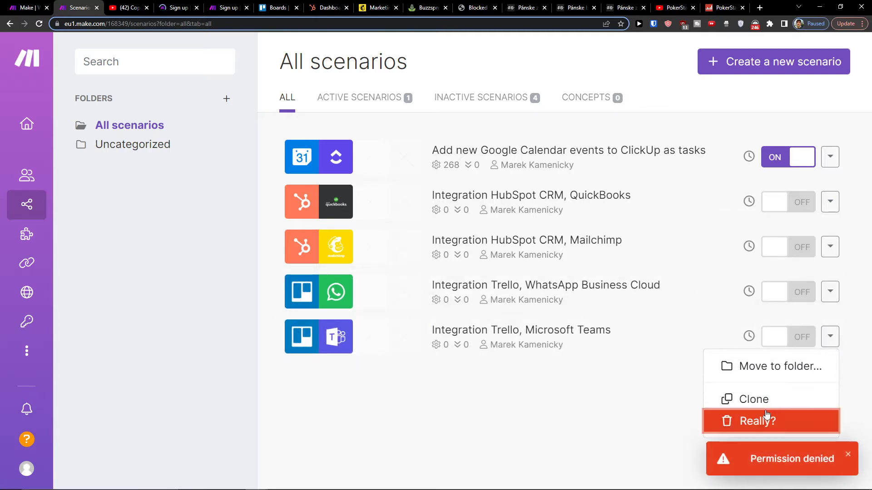
click(771, 421)
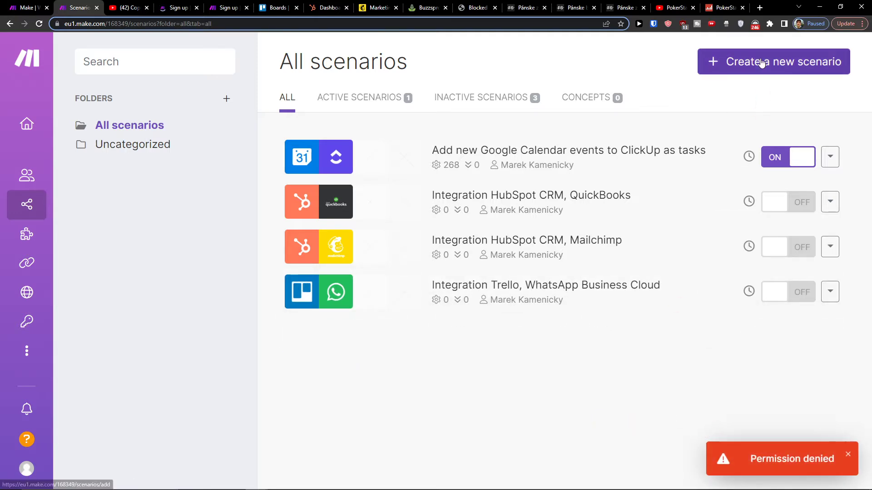
click(772, 62)
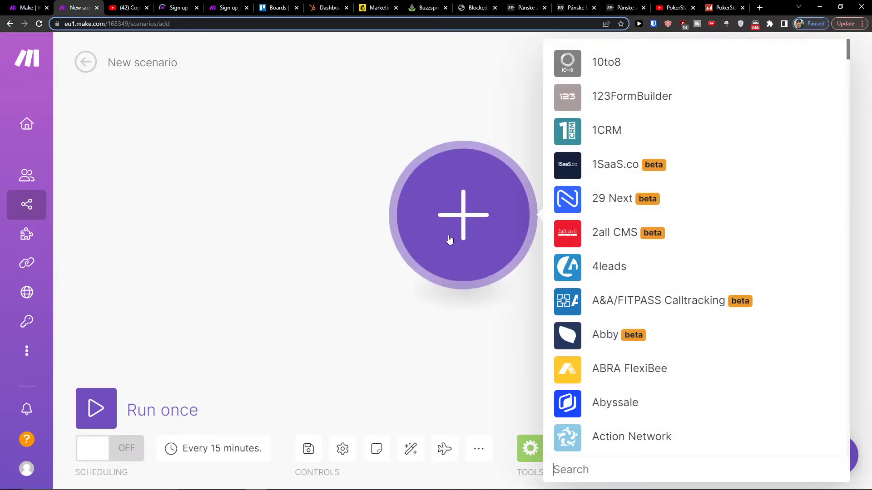
mouse_move(561, 383)
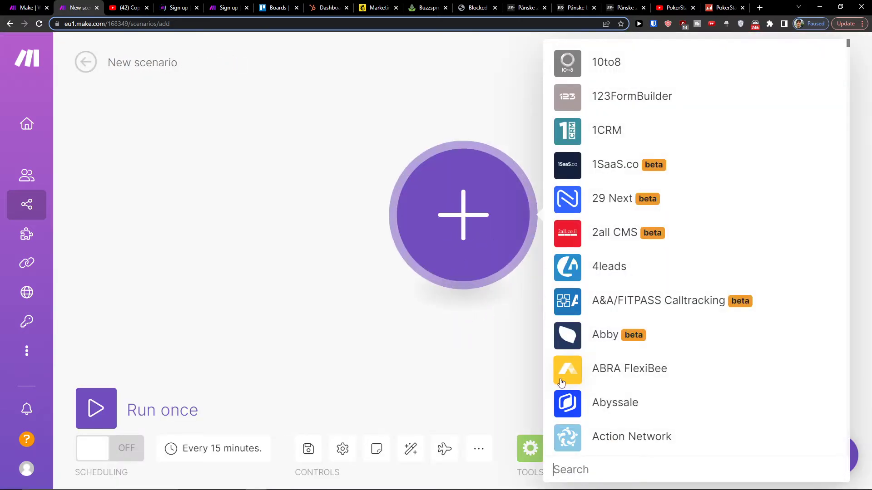
text(trel)
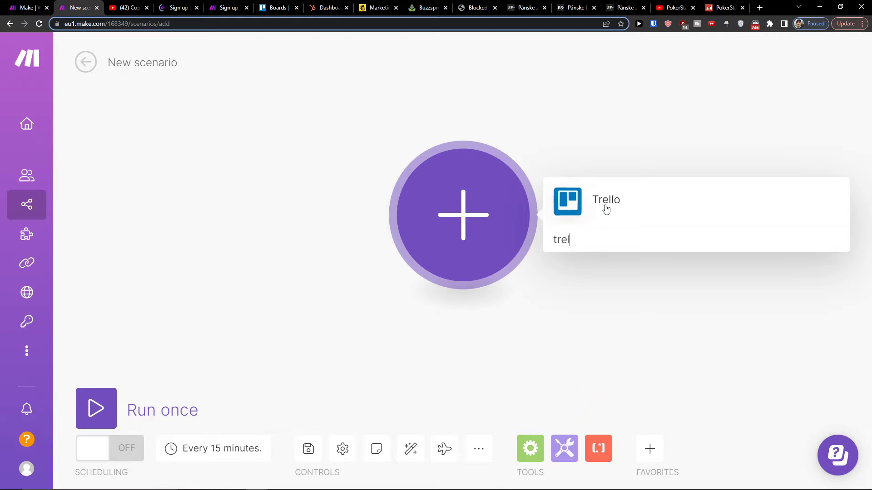
Pick Trello as the first module's app and browse its list of modules.
click(605, 200)
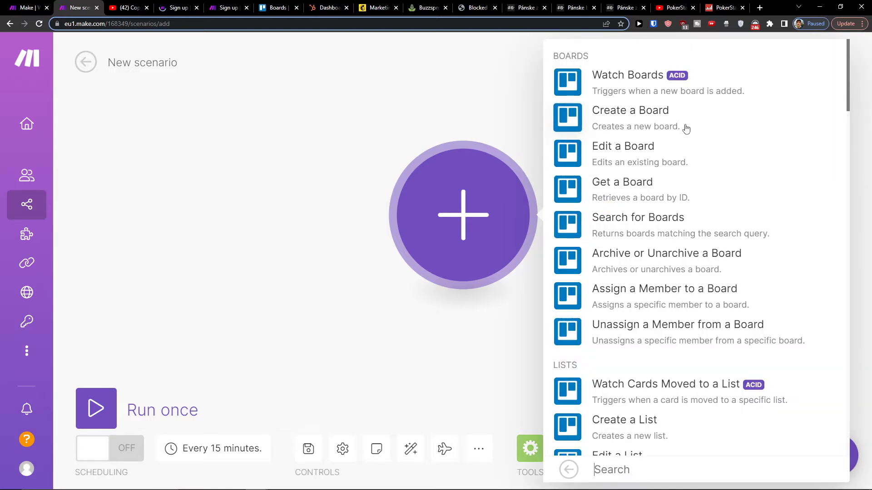
mouse_move(691, 87)
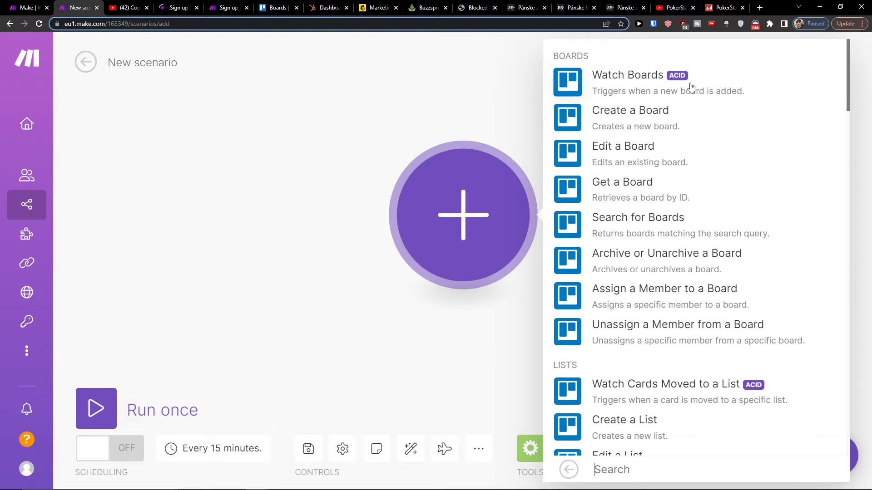
scroll(down, 3)
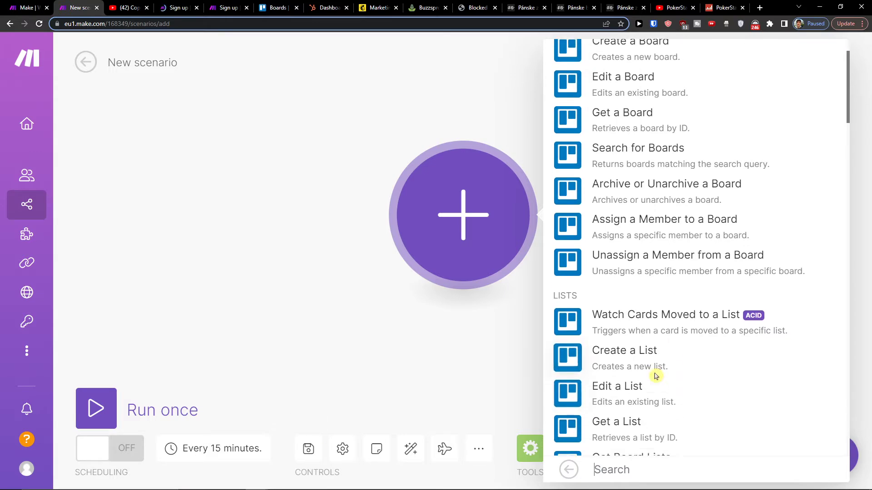
scroll(down, 3)
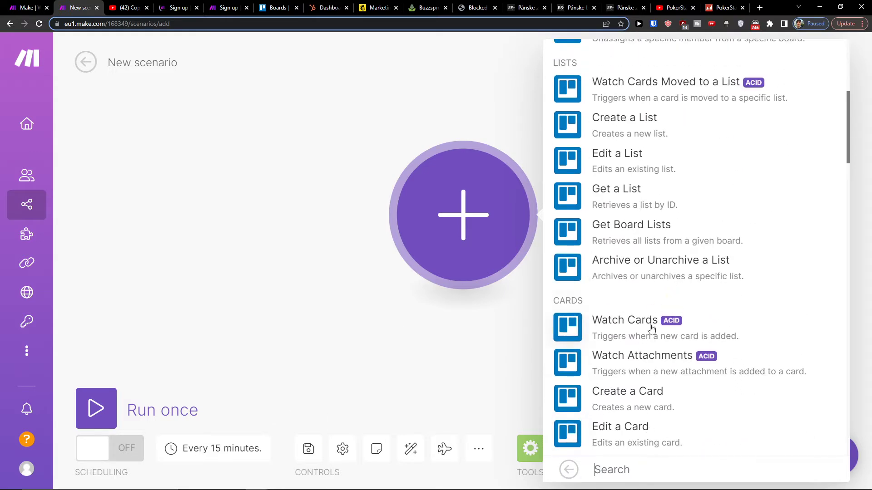
scroll(down, 3)
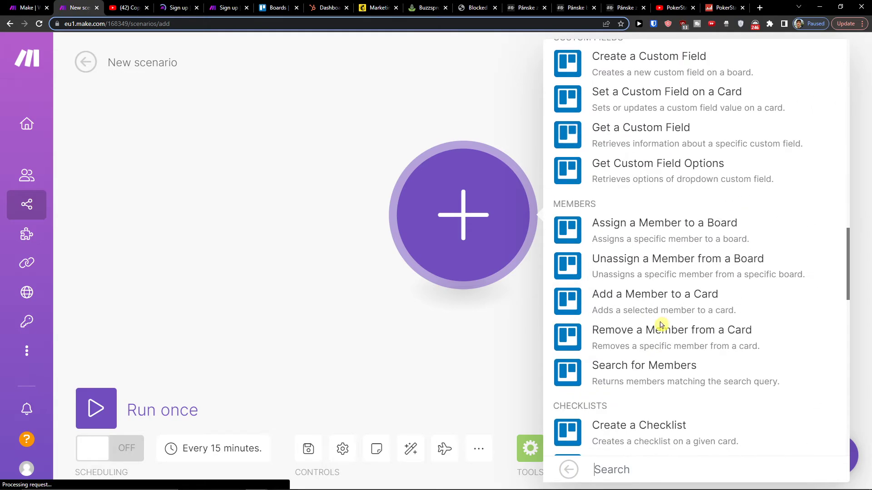
scroll(up, 3)
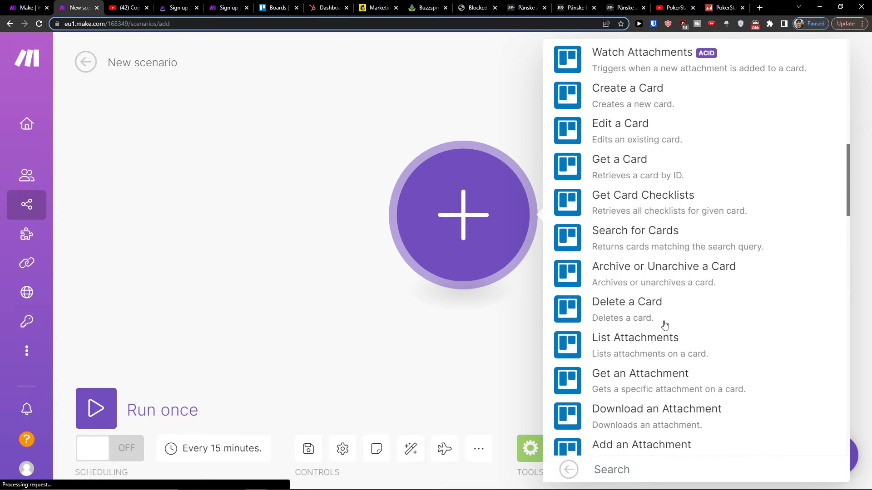
scroll(up, 3)
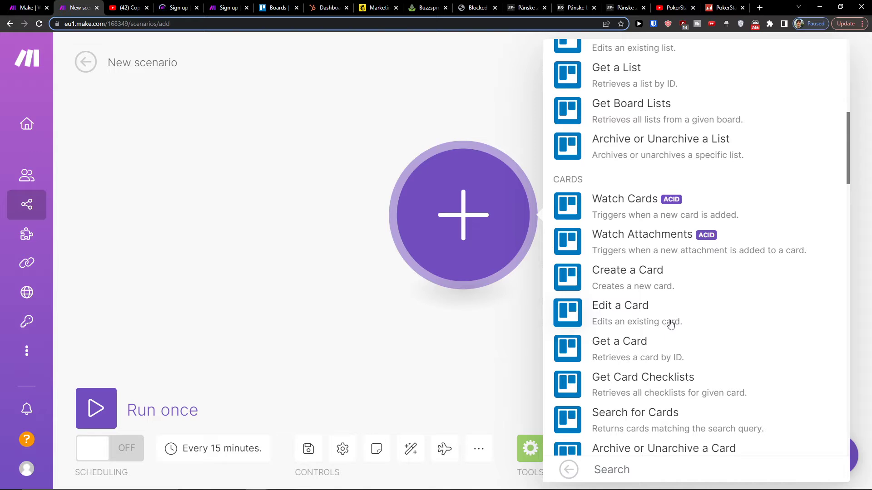
scroll(up, 3)
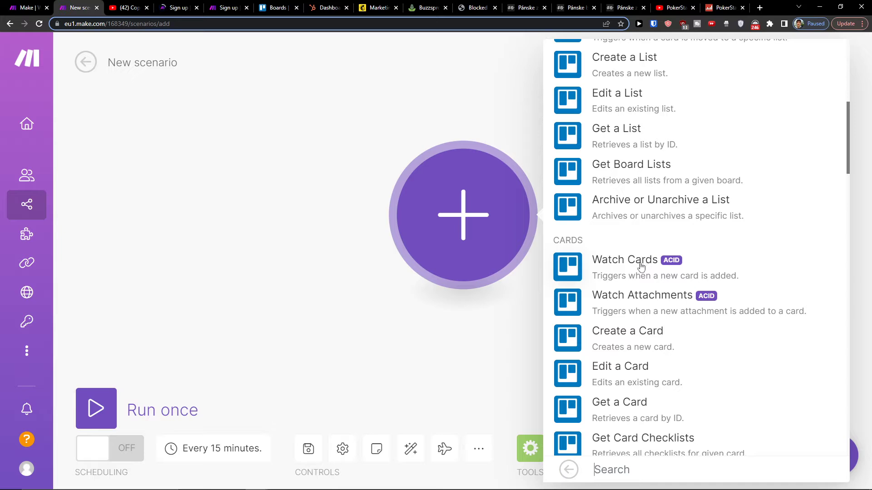
Choose the Watch Cards trigger, skip the Trello connection, and start a second module.
click(624, 260)
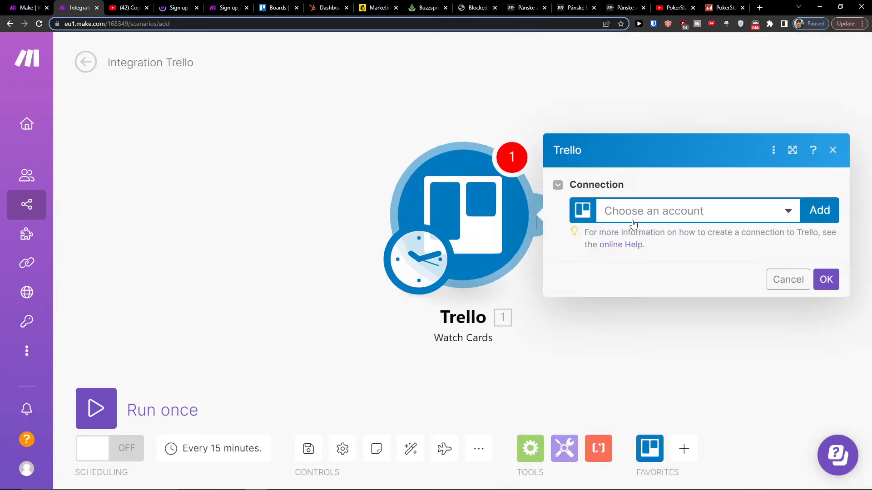
click(787, 279)
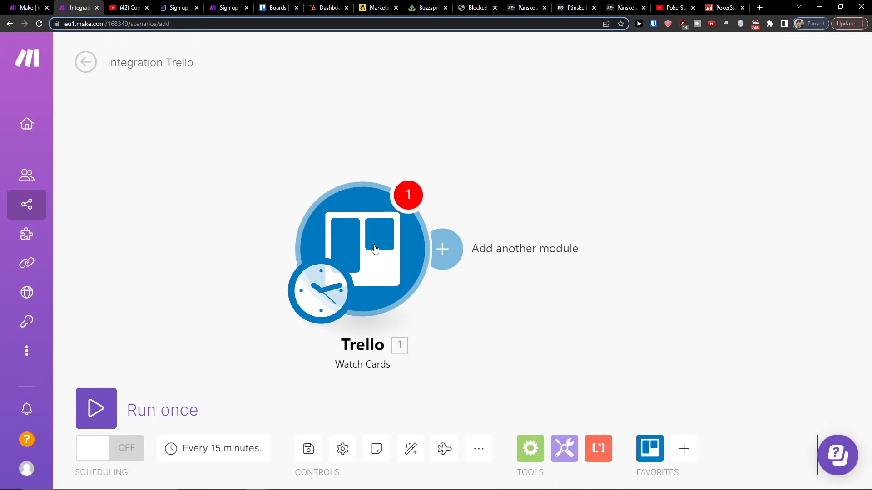
click(442, 248)
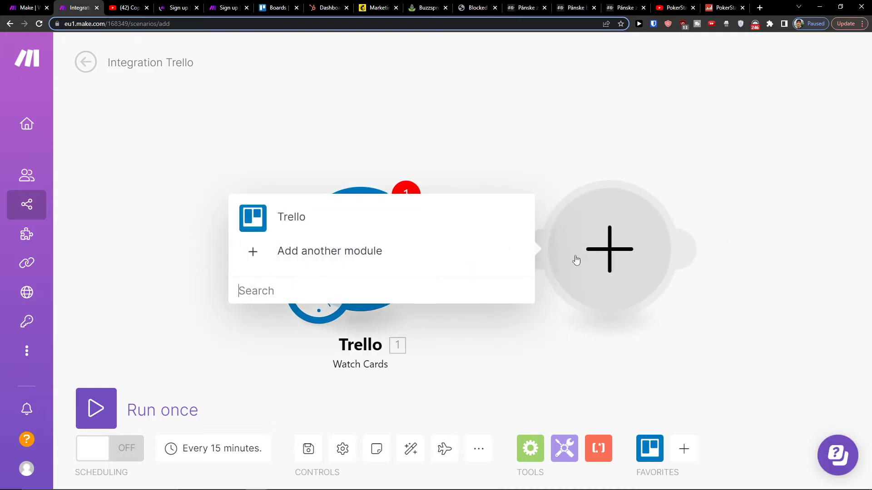
Search 'disco' and choose Discord's Post a Message action after the Trello trigger.
click(329, 251)
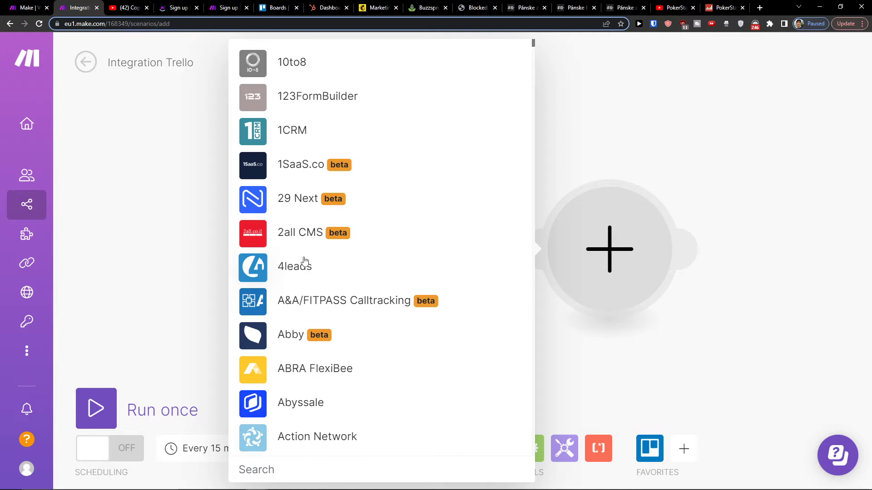
text(disco)
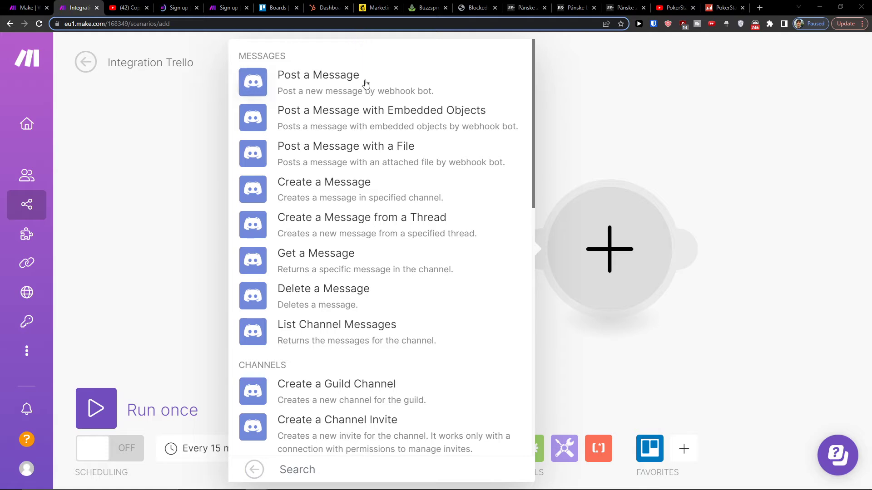
scroll(down, 3)
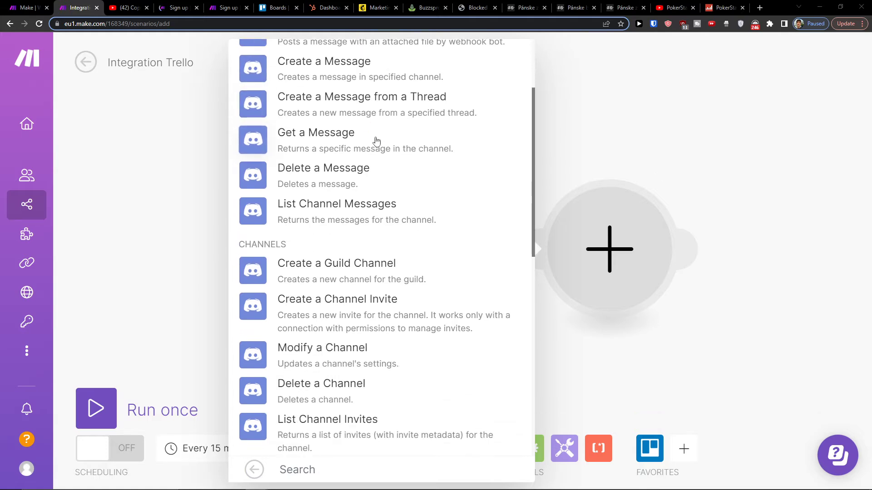
scroll(up, 3)
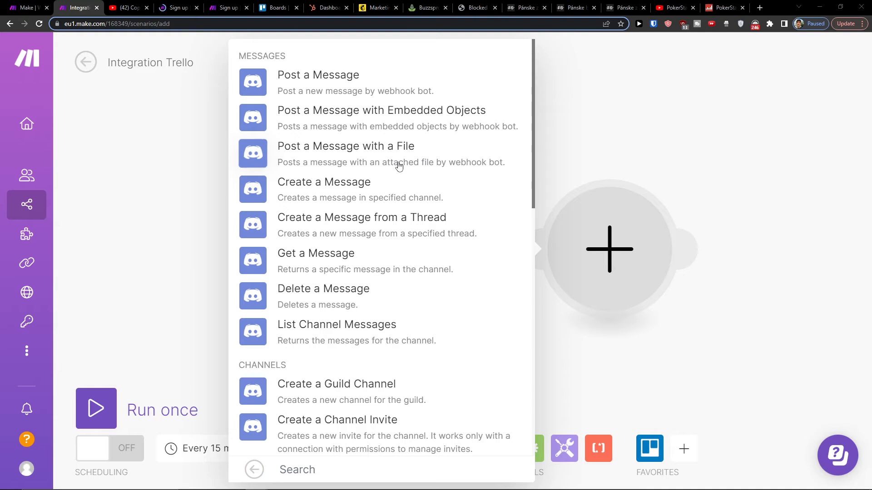
click(318, 75)
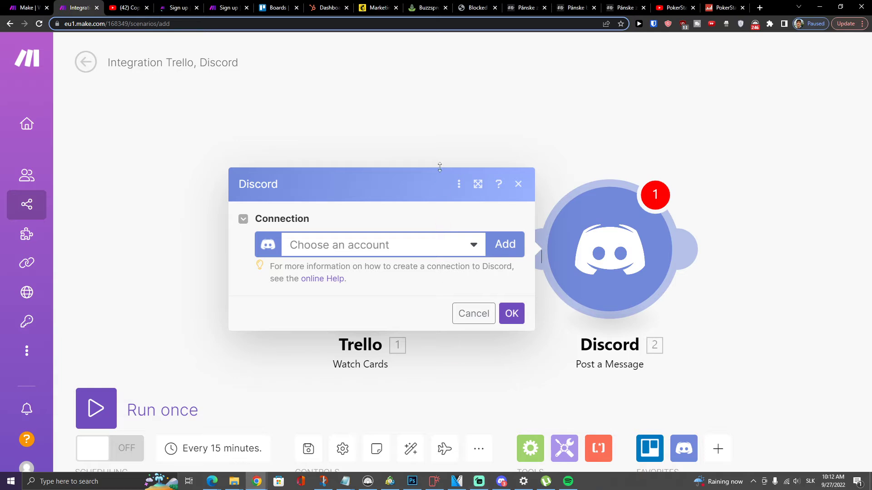
Close the Discord connection dialog without picking an account and review the linked modules.
click(473, 313)
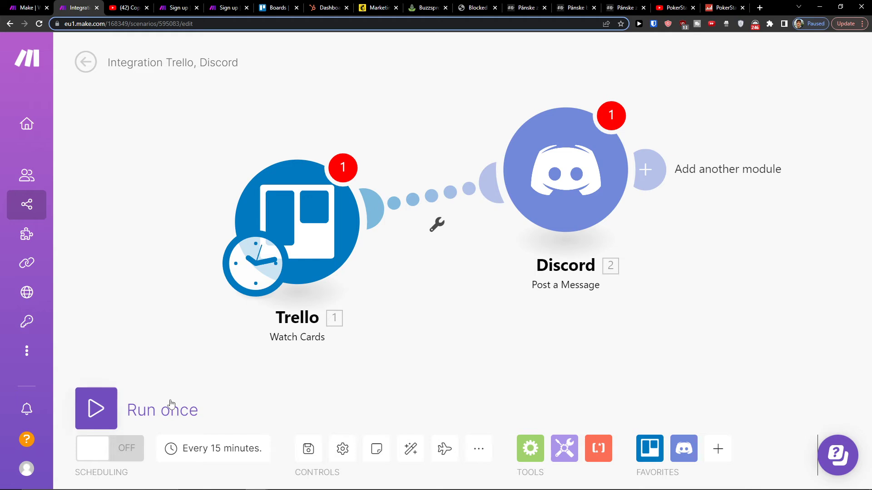
click(213, 448)
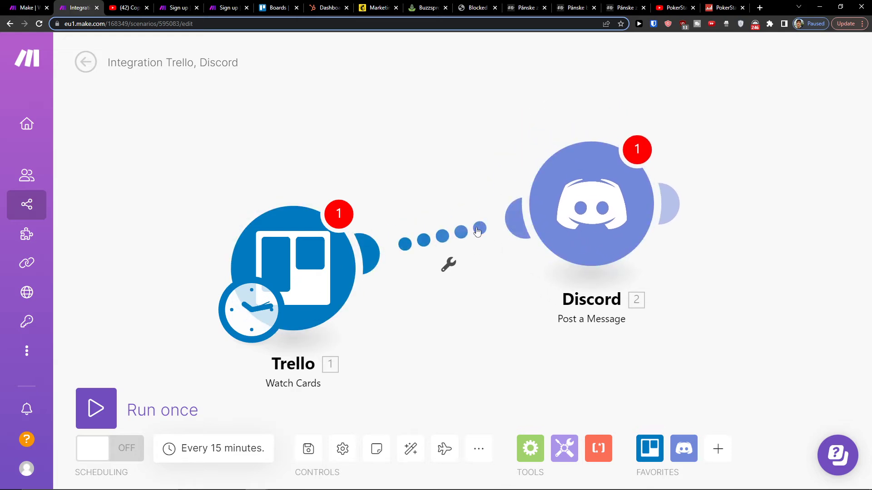
mouse_move(426, 319)
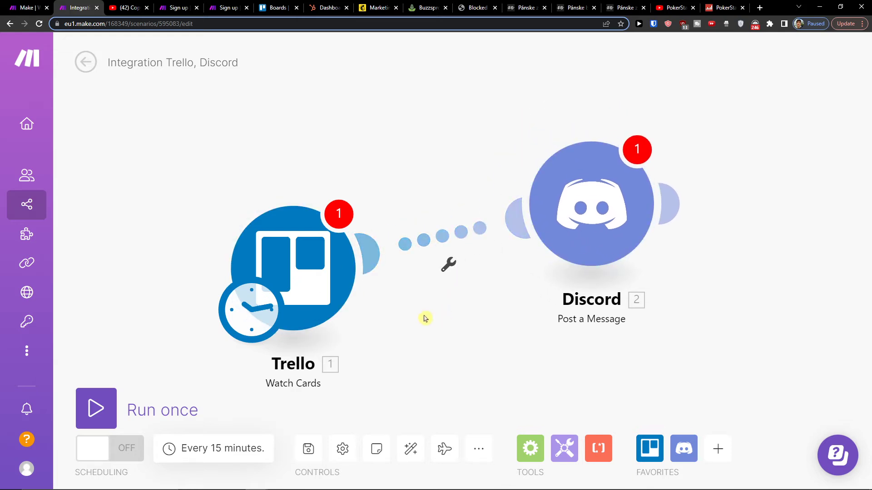